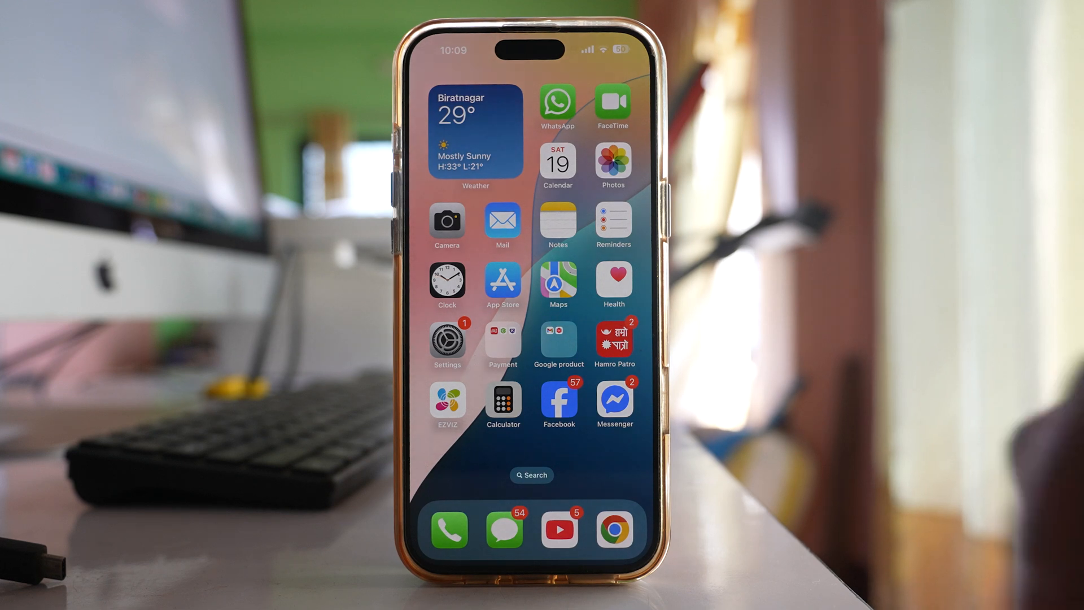
Launch Settings from the home screen and scroll down toward Face ID & Passcode
{"action": "left_click", "coordinate": [447, 339]}
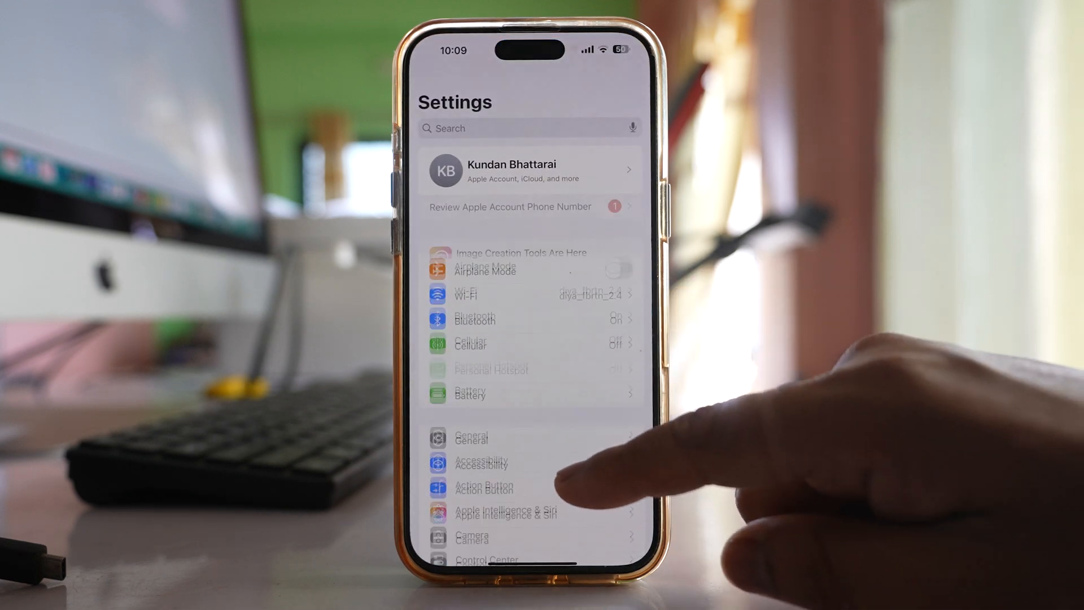
{"action": "scroll", "scroll_direction": "down", "scroll_amount": 3}
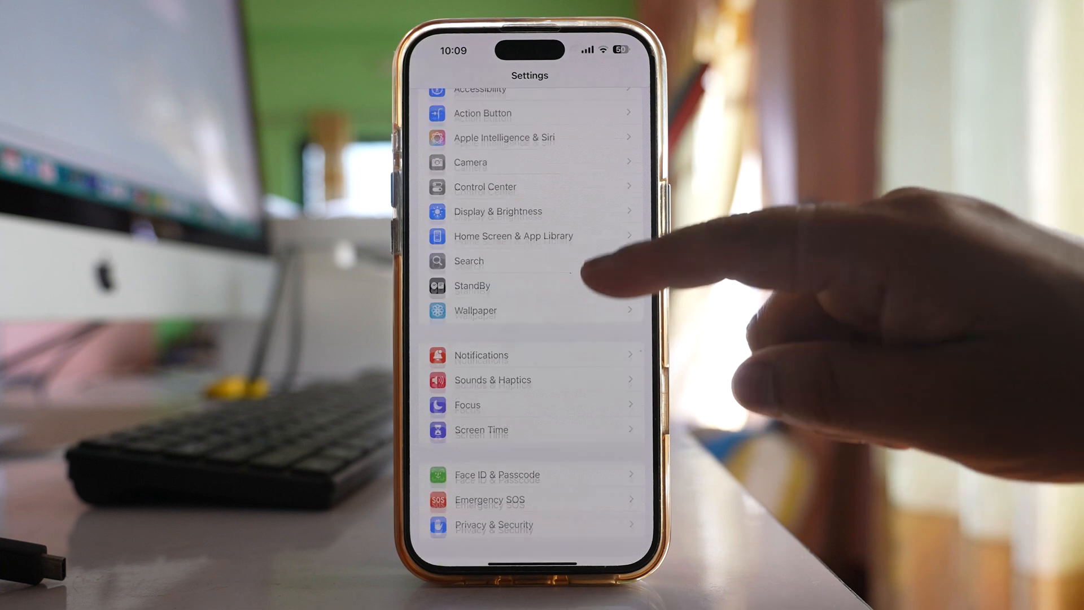
Enter Face ID & Passcode and scroll down to the Turn Passcode Off option
{"action": "left_click", "coordinate": [496, 475]}
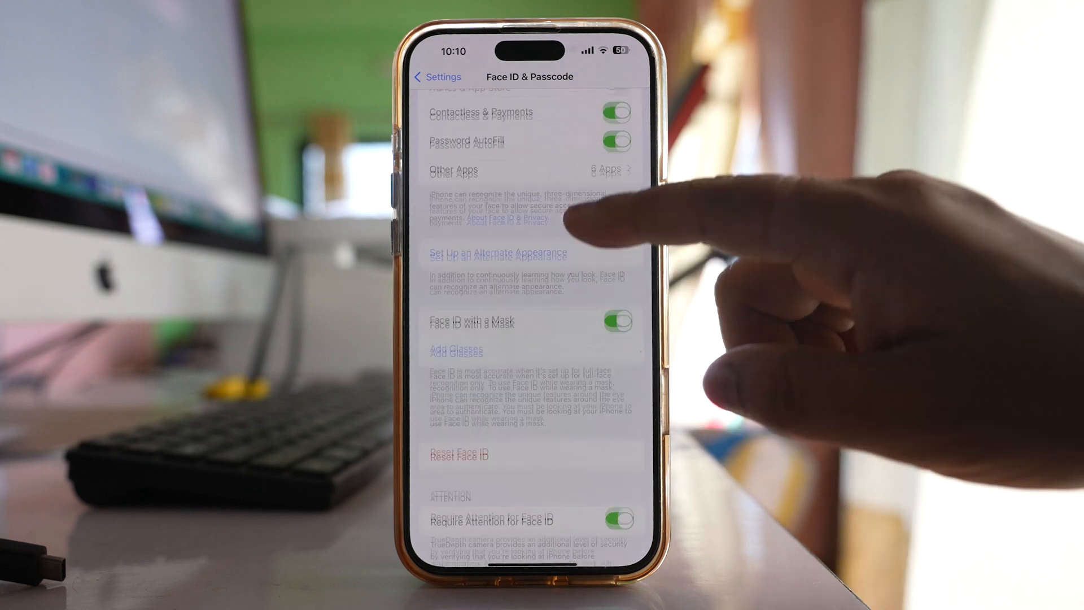
{"action": "scroll", "scroll_direction": "down", "scroll_amount": 3}
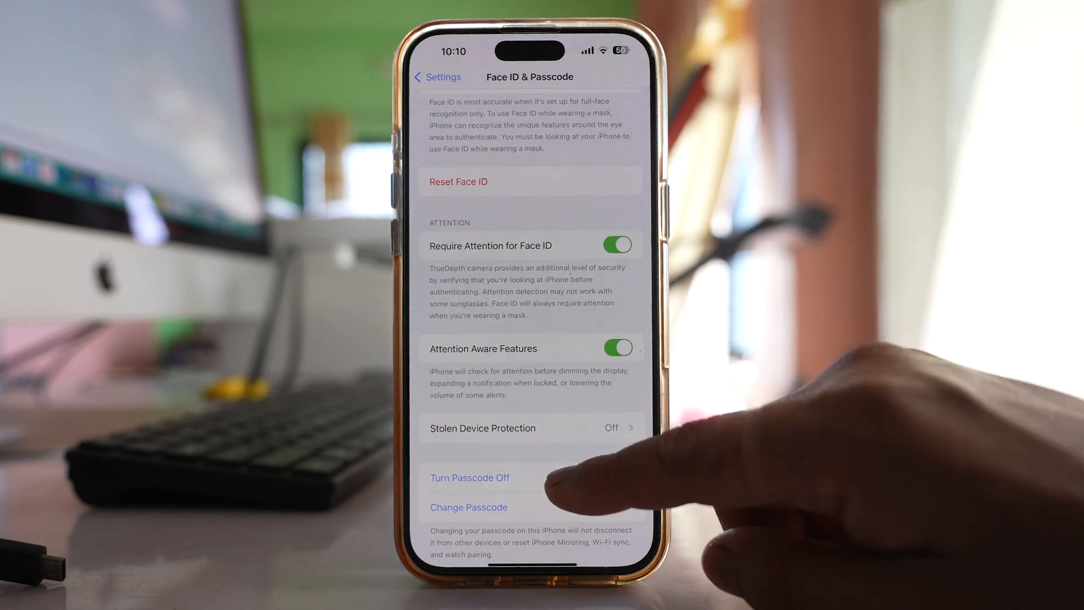
Turn off the passcode, retrying after the Face ID reset notice, and keep iCloud Keychain passwords
{"action": "left_click", "coordinate": [469, 478]}
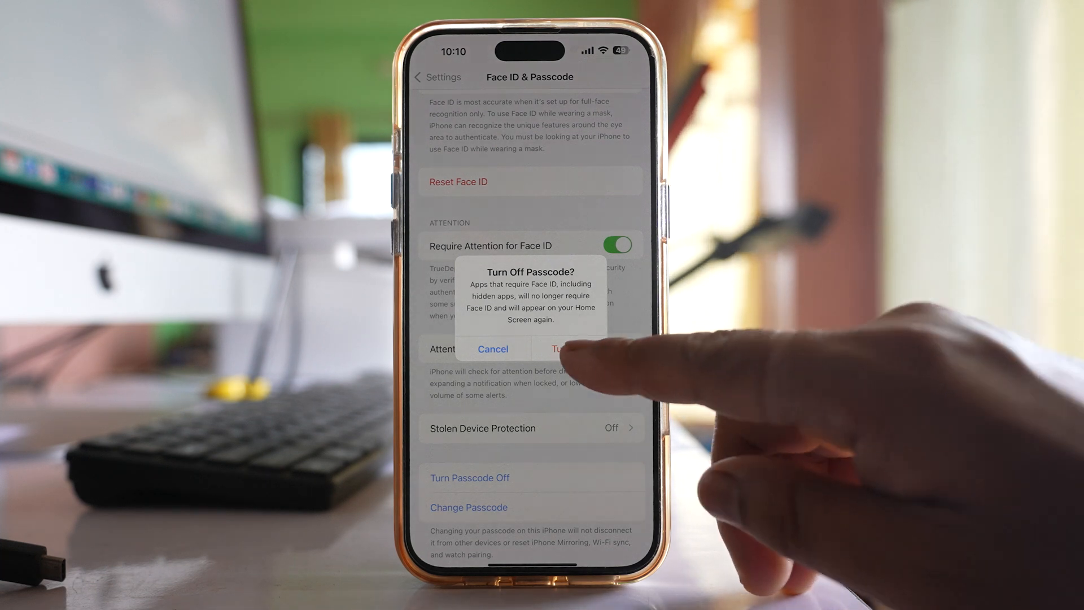
{"action": "left_click", "coordinate": [567, 348]}
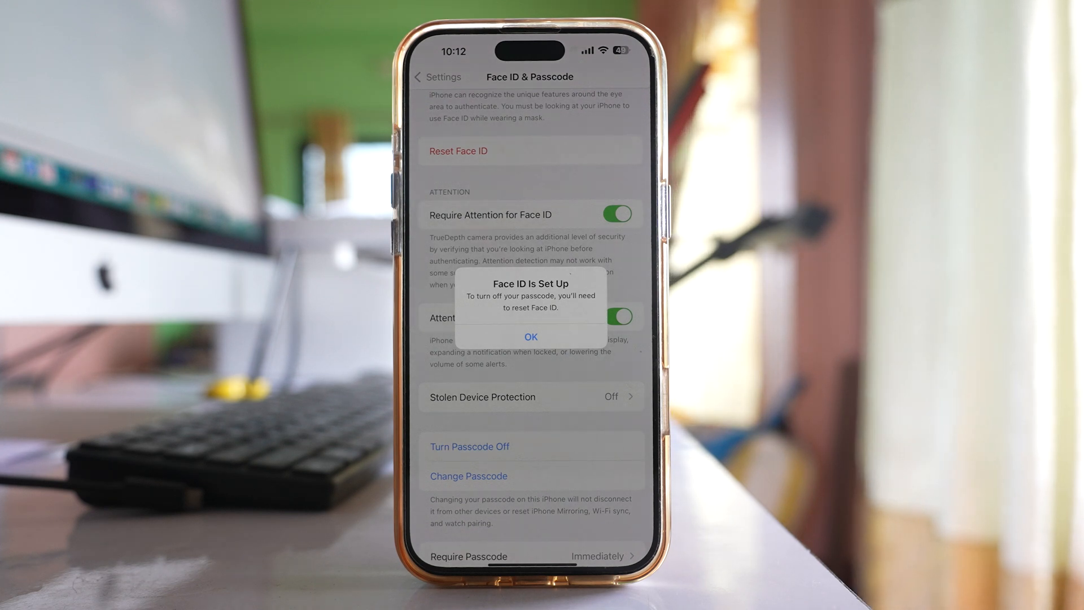
{"action": "left_click", "coordinate": [529, 336]}
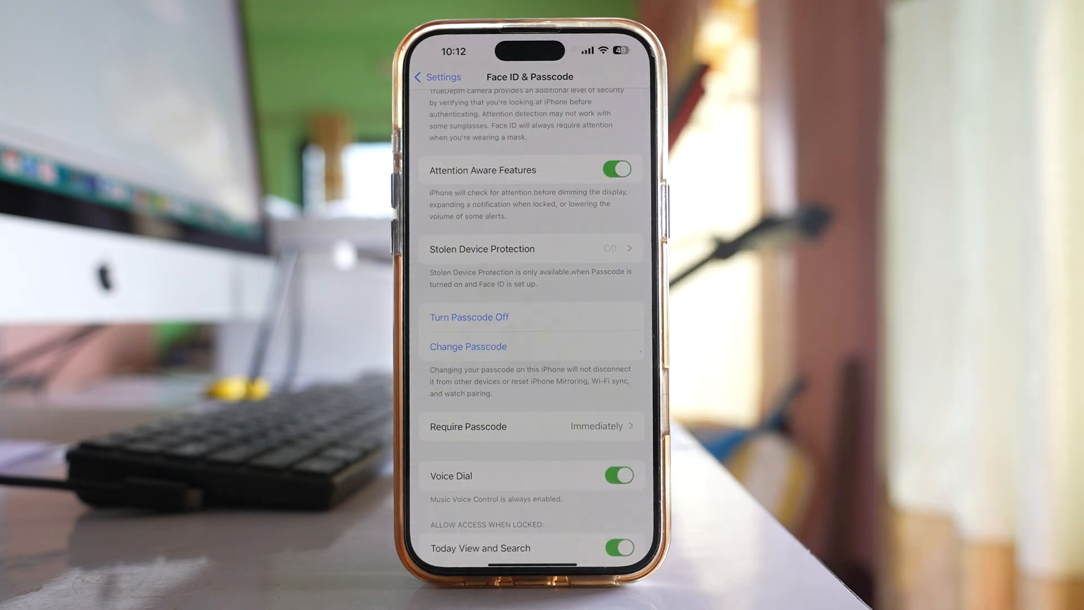
{"action": "left_click", "coordinate": [468, 317]}
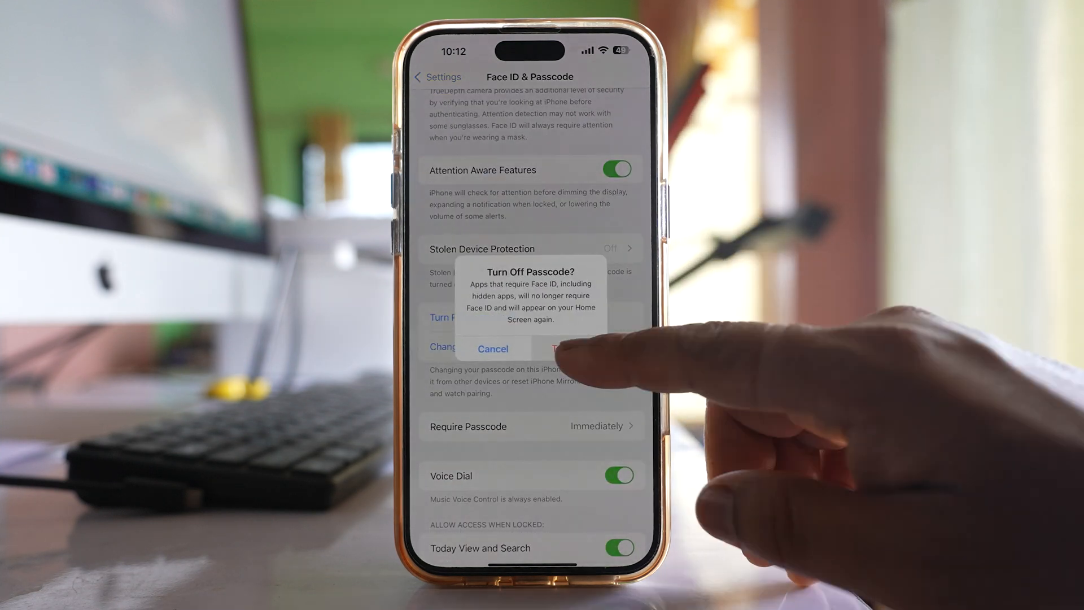
{"action": "left_click", "coordinate": [560, 348]}
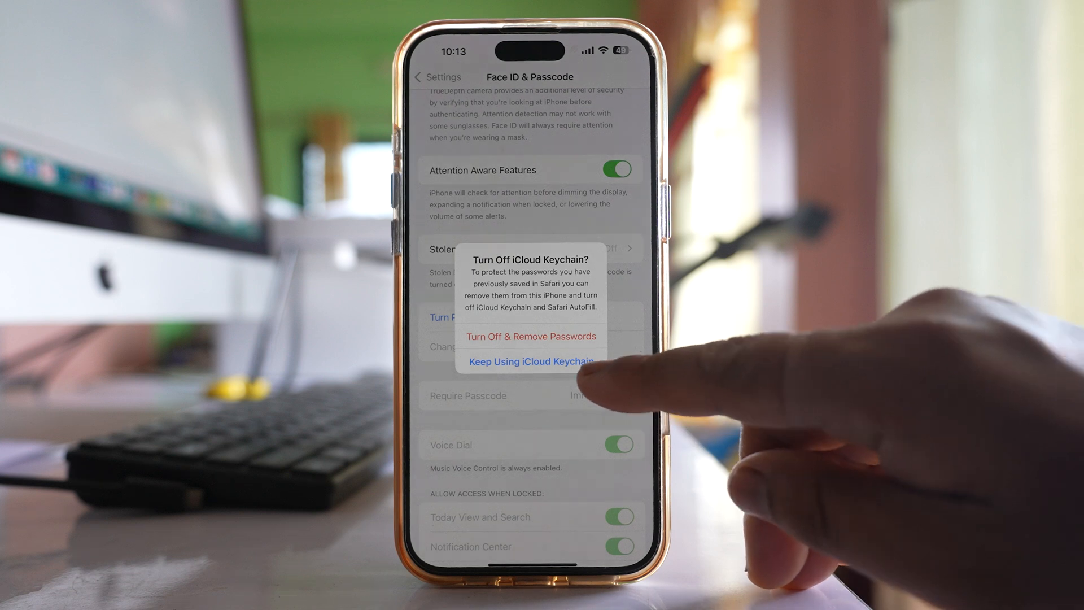
{"action": "left_click", "coordinate": [530, 361]}
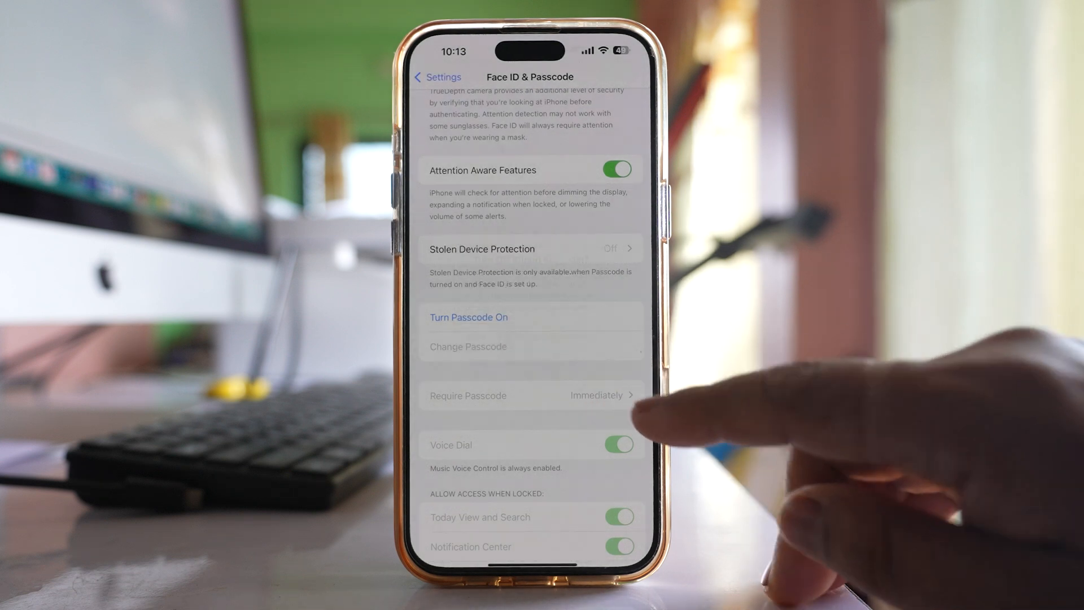